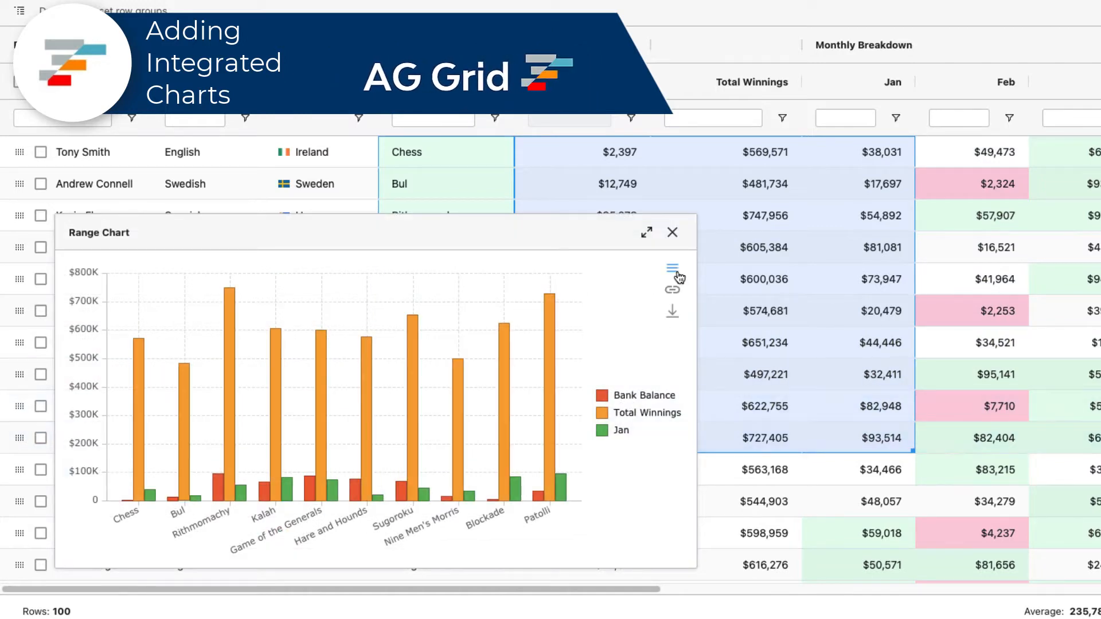
# Restyle the Bank Balance range chart as stacked bars and then as a pie chart.
pyautogui.click(671, 272)
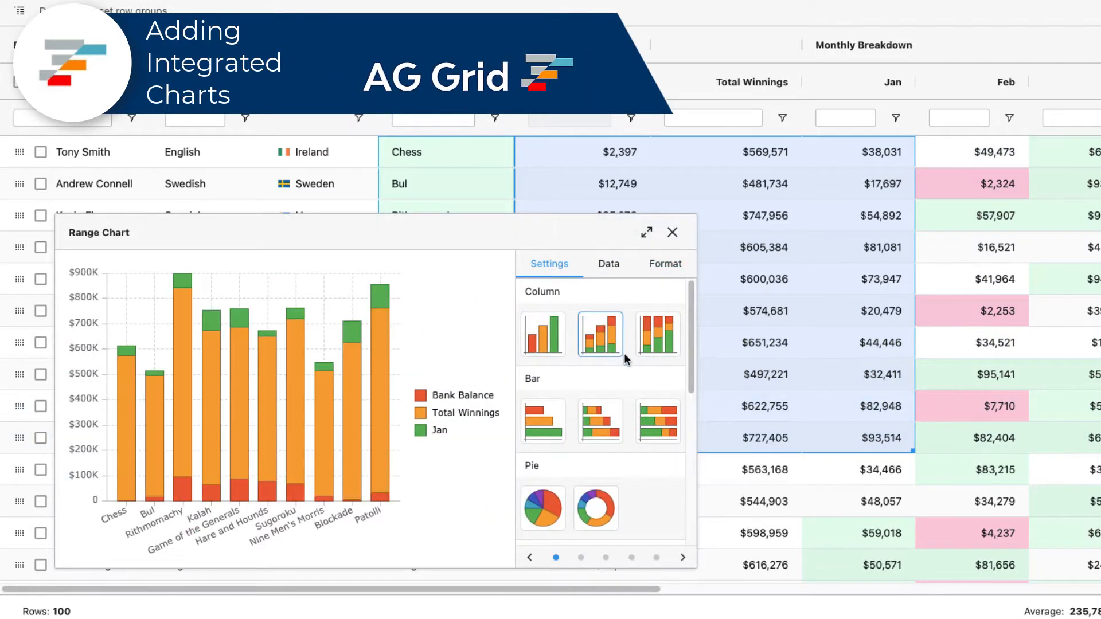
pyautogui.click(599, 421)
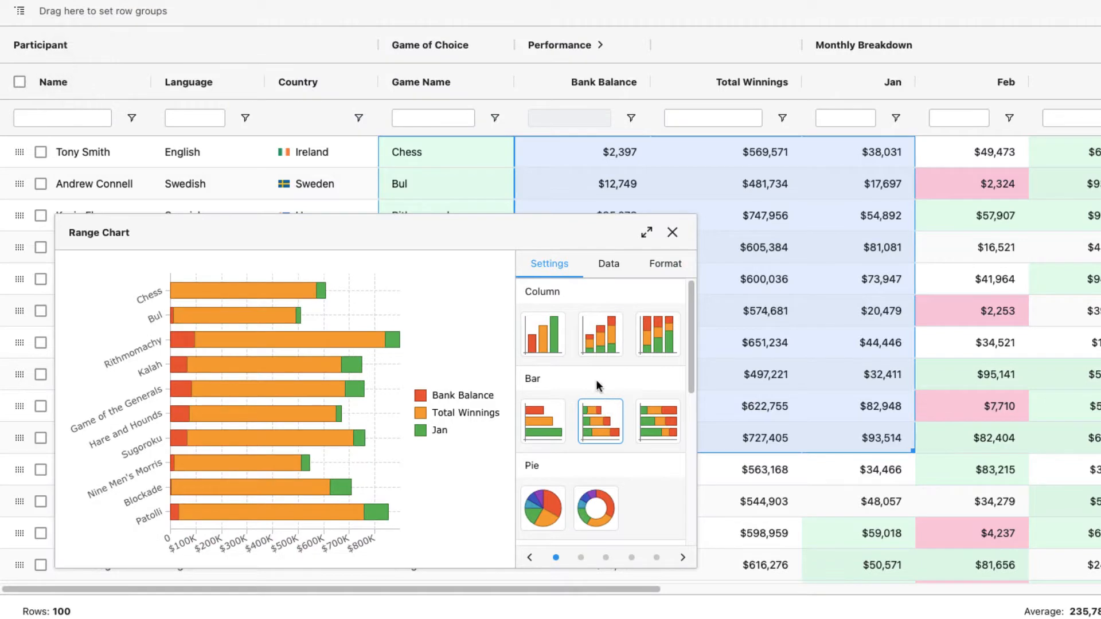
pyautogui.click(541, 507)
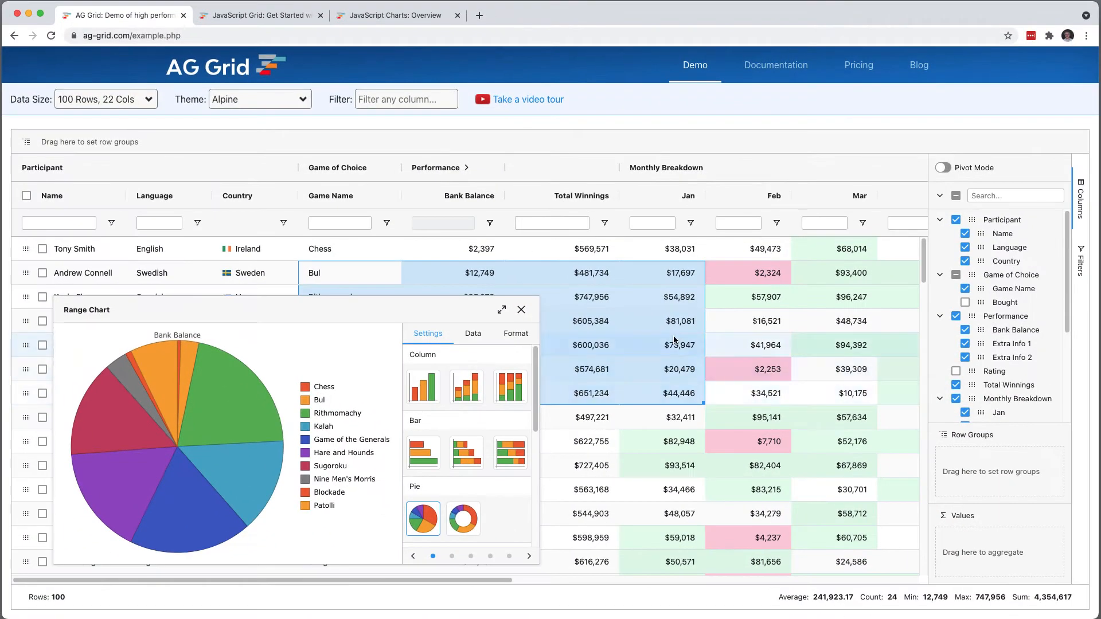
# Create a bar chart from the selected cell range via Chart Range > Bar.
pyautogui.rightClick(674, 340)
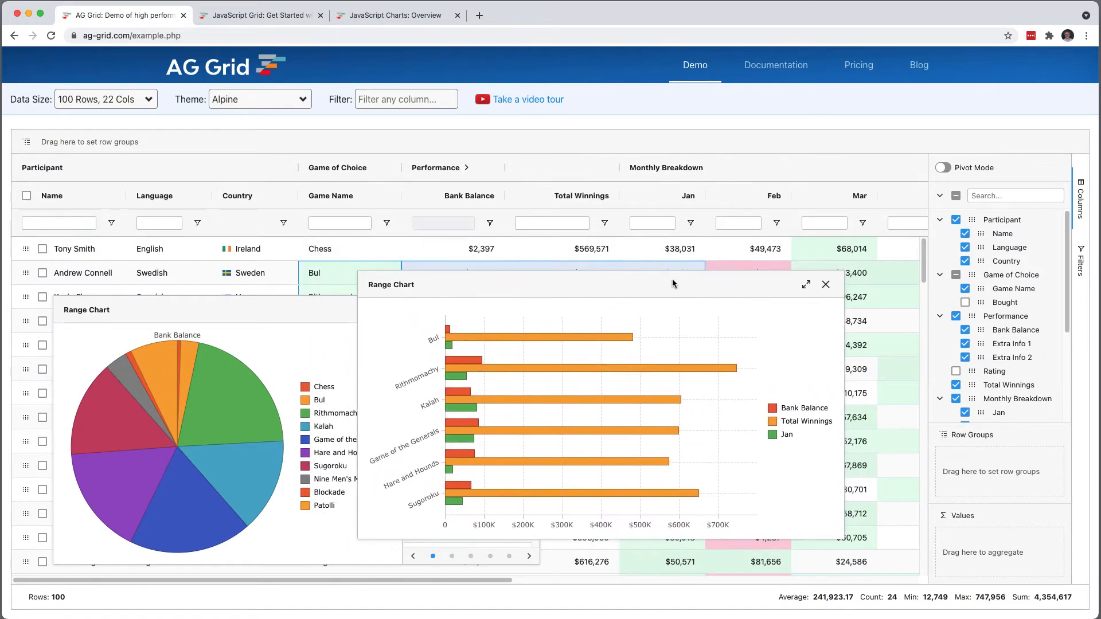
pyautogui.moveTo(483, 295)
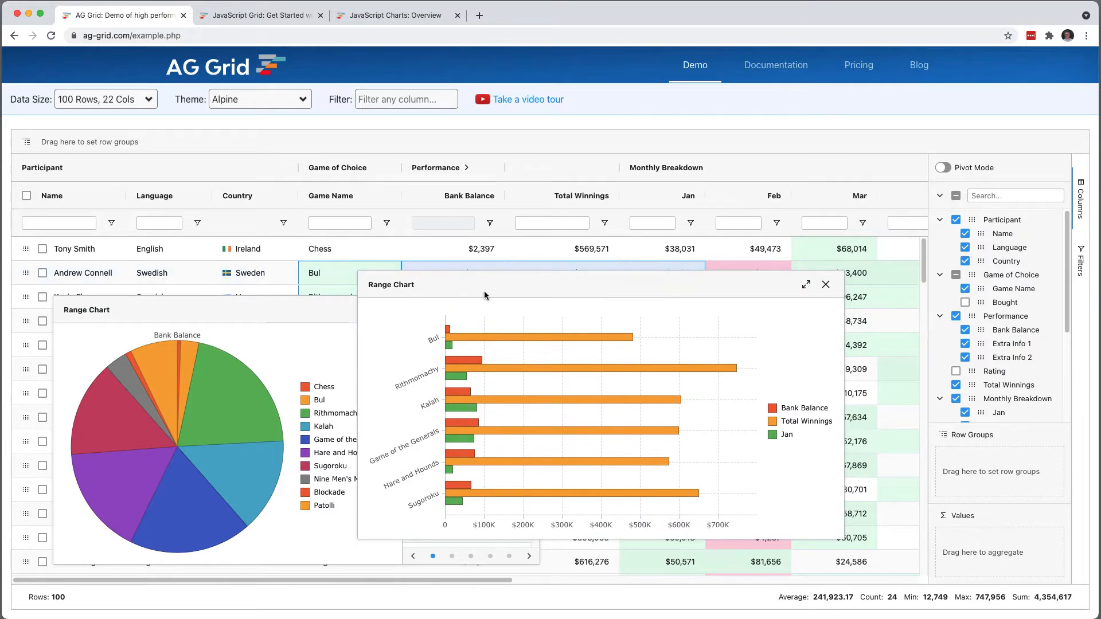
pyautogui.moveTo(538, 313)
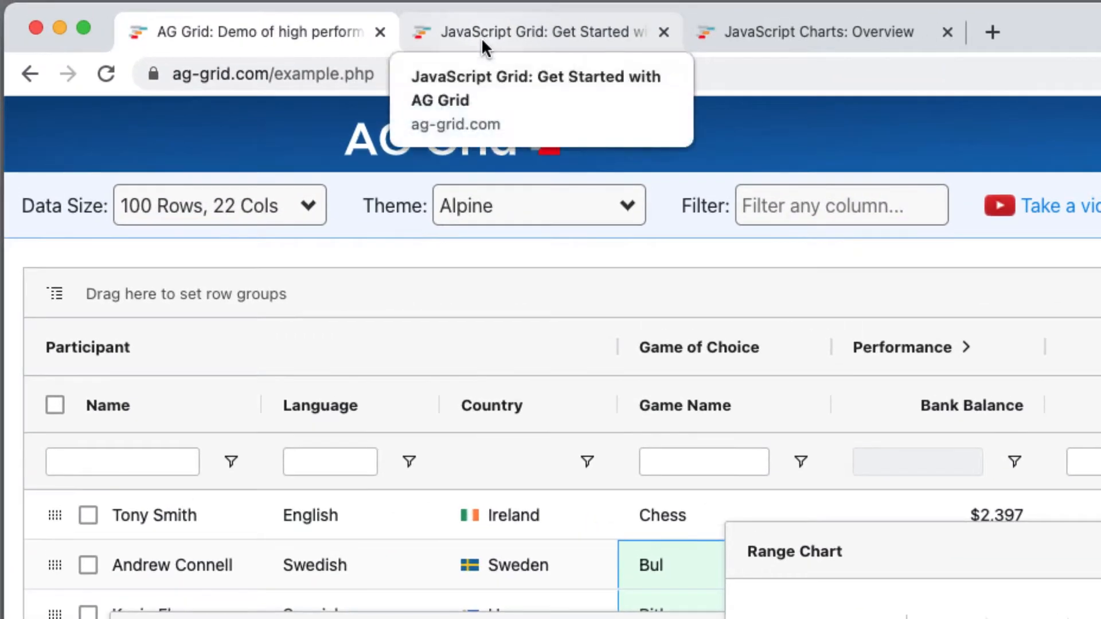
# Launch the Get Started quick-look example in Plunker and run its car grid preview.
pyautogui.click(533, 32)
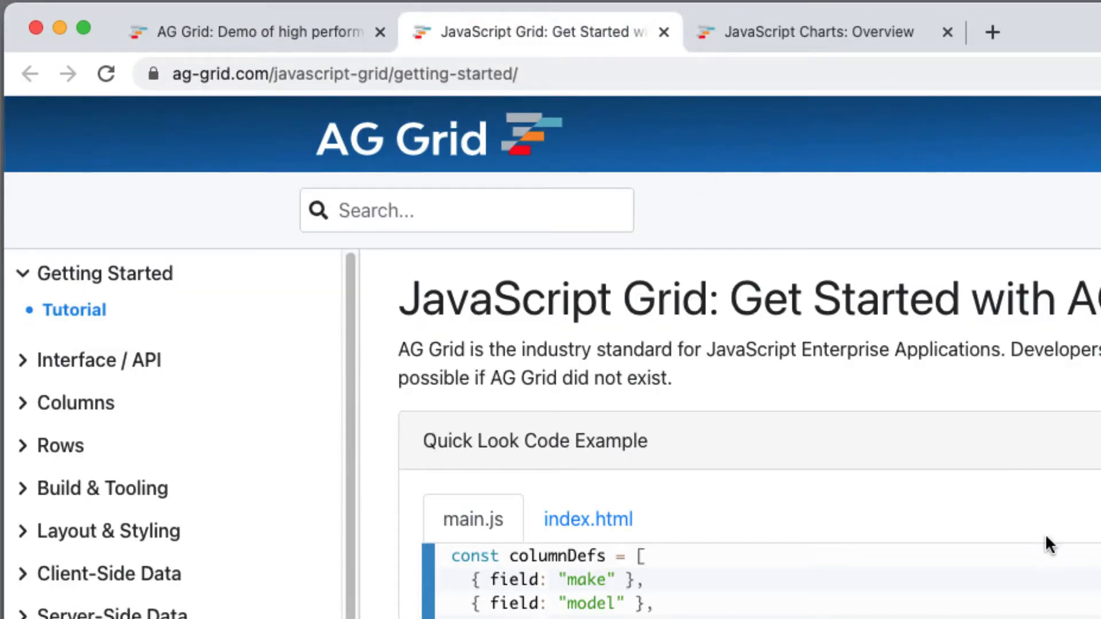
pyautogui.scroll(-3)
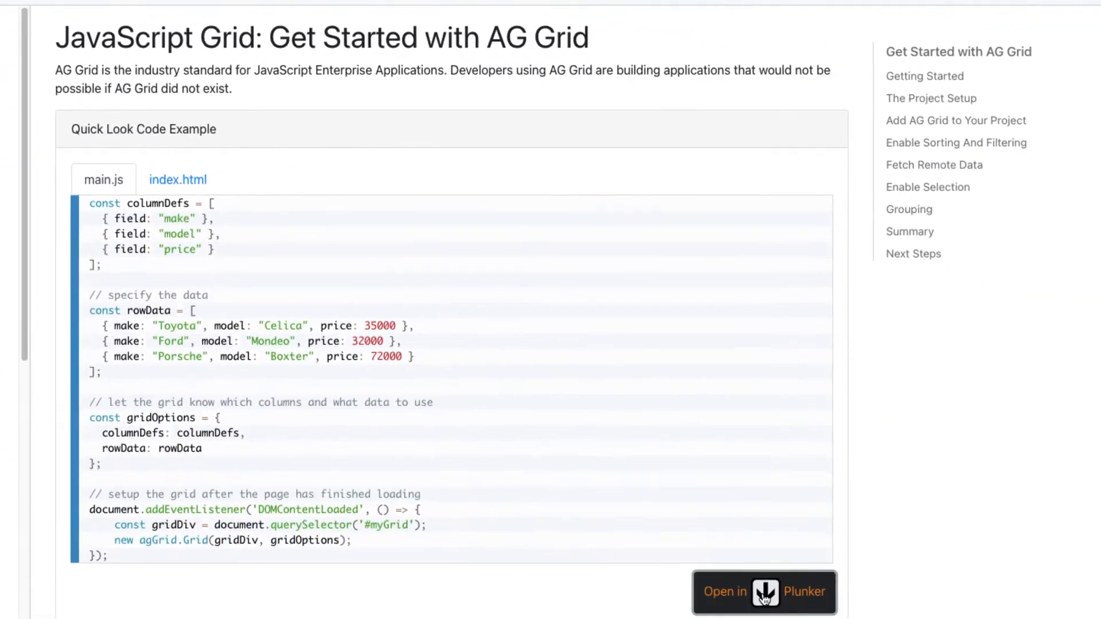
pyautogui.click(764, 591)
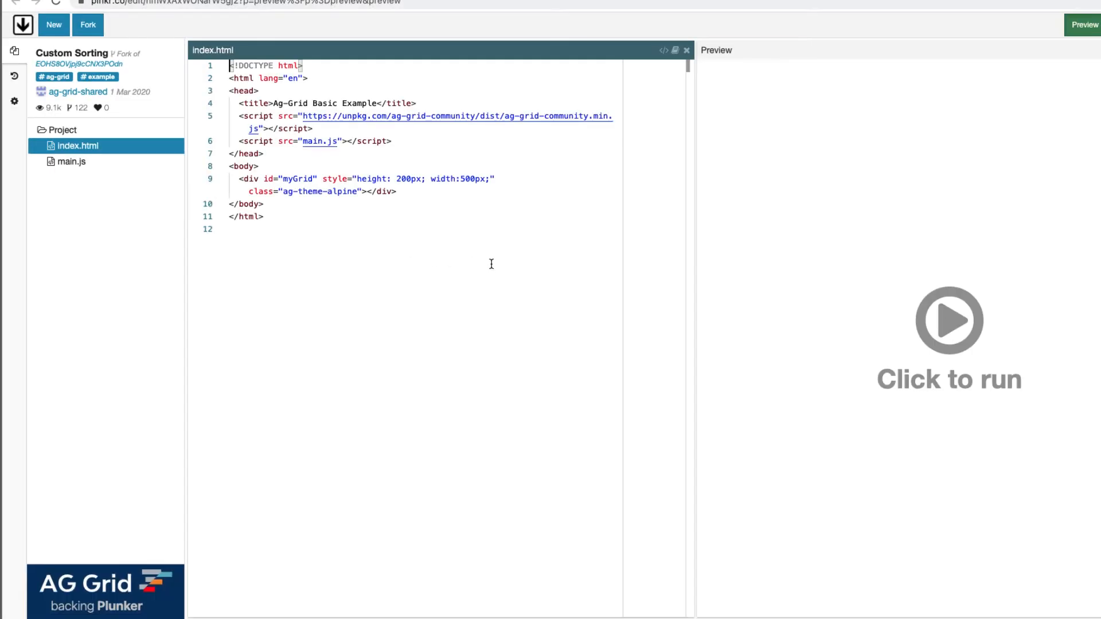
pyautogui.click(948, 320)
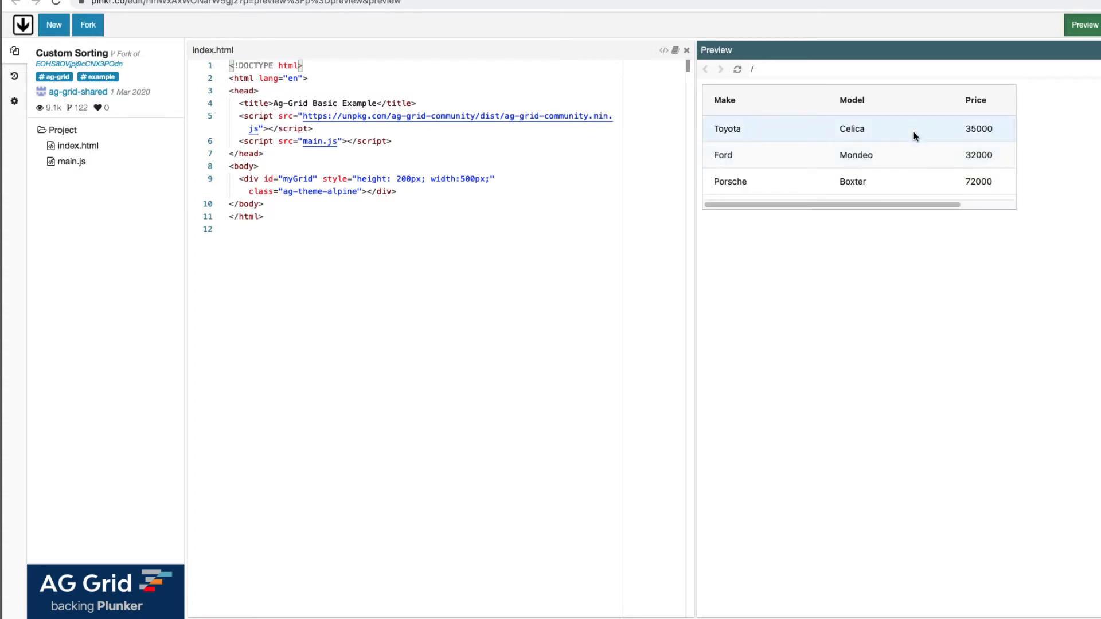
pyautogui.moveTo(847, 136)
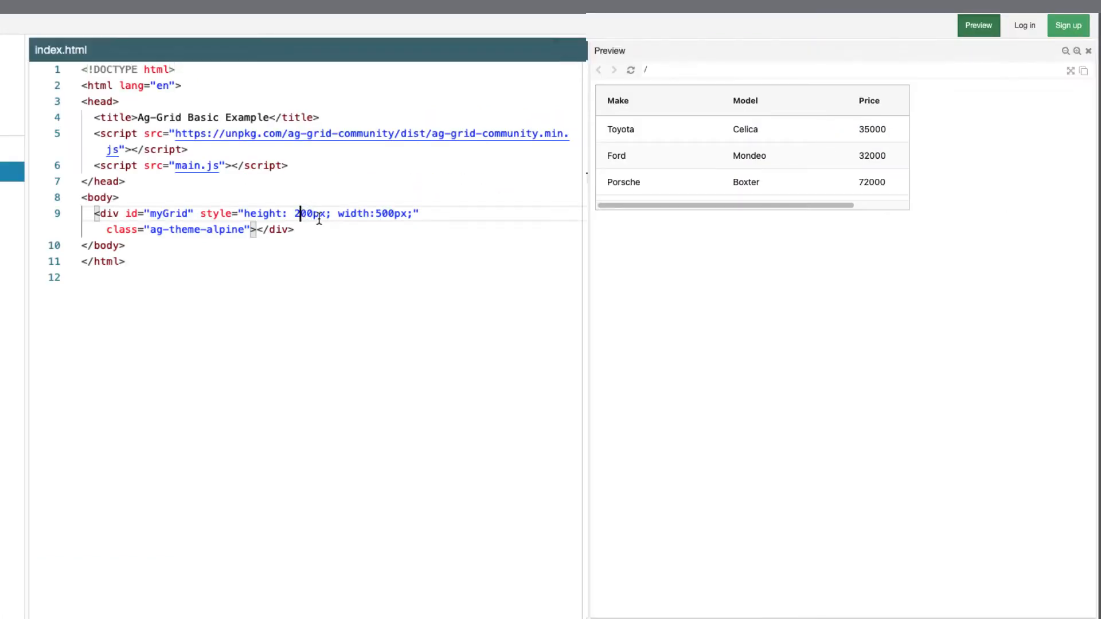
# Set the grid style to height 600px, width 100%, and swap 'community' for 'enterprise' in the script URL.
pyautogui.write('600')
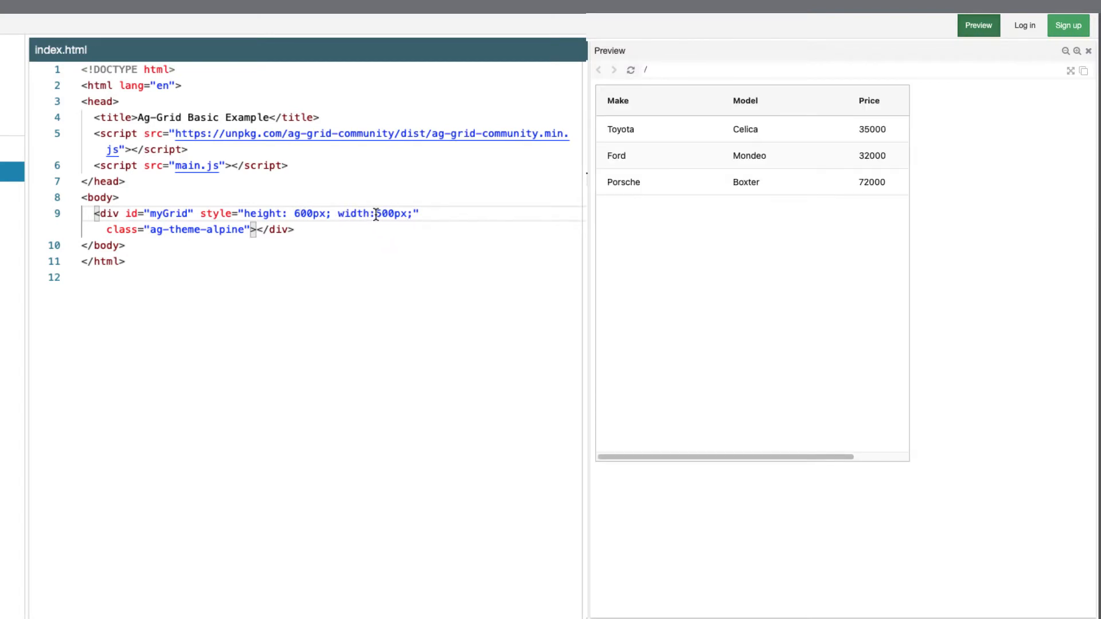
pyautogui.write('100%')
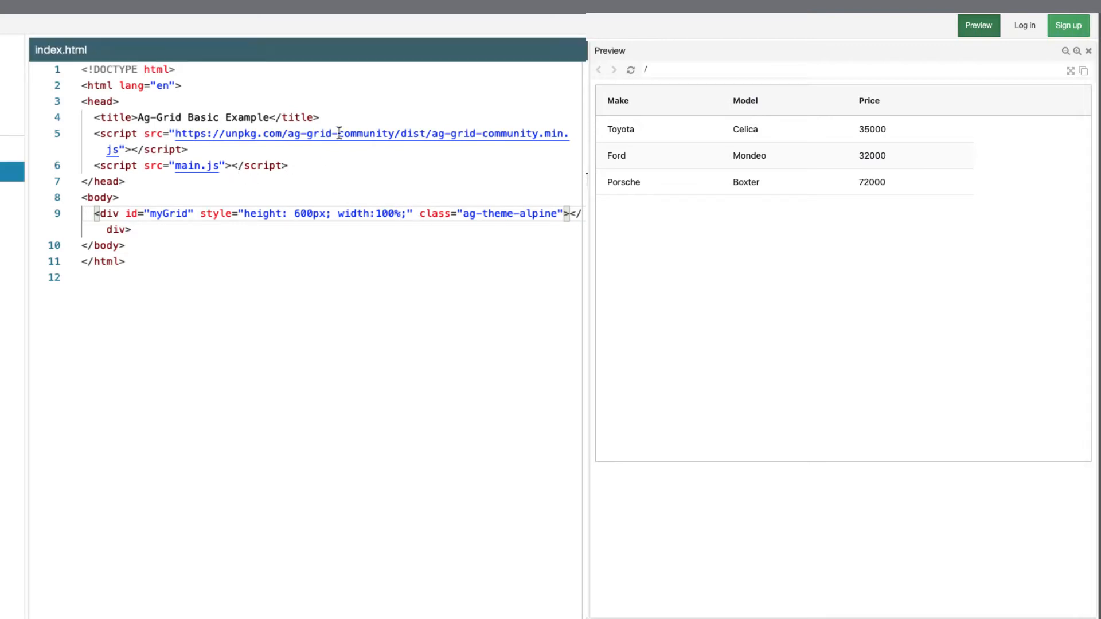
pyautogui.doubleClick(364, 135)
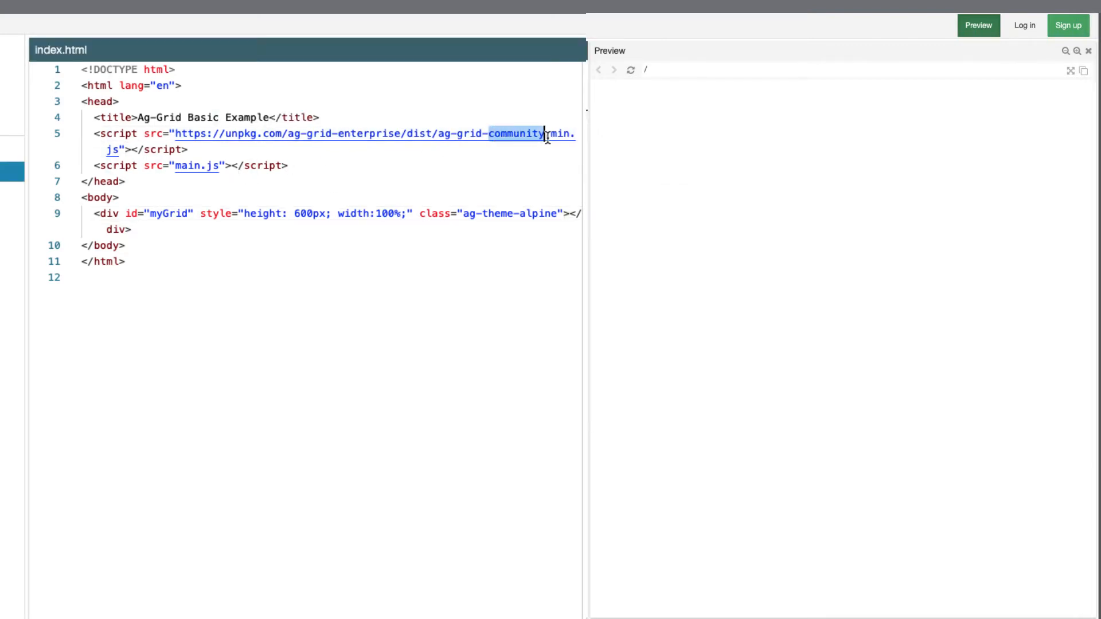
pyautogui.write('enterprise')
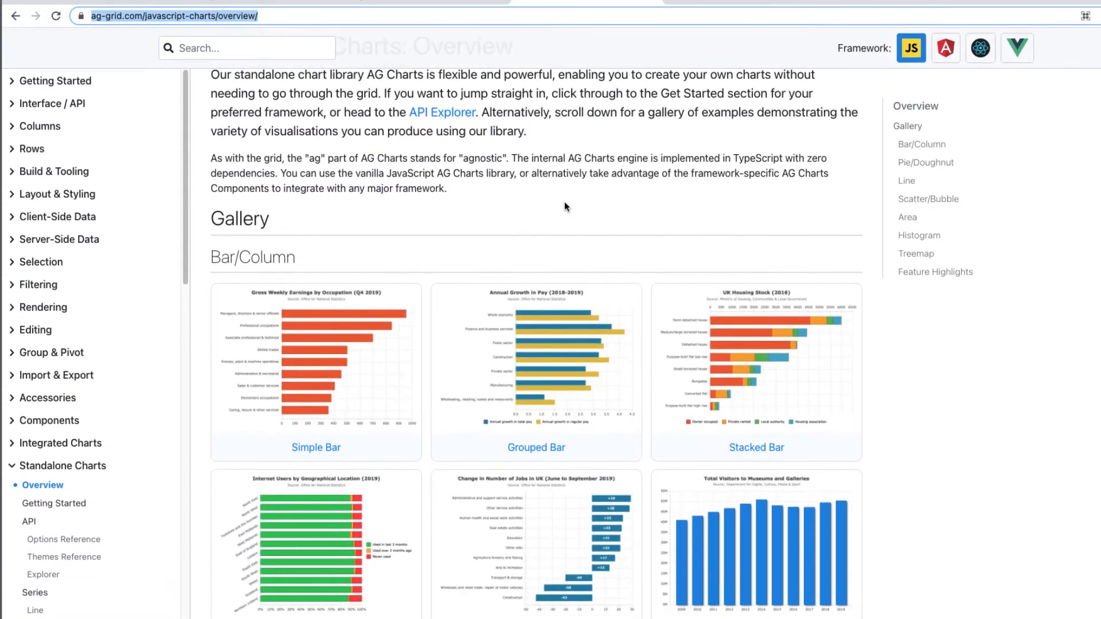
# Browse the standalone charts gallery and adjust the example chart height in the API Explorer.
pyautogui.scroll(-3)
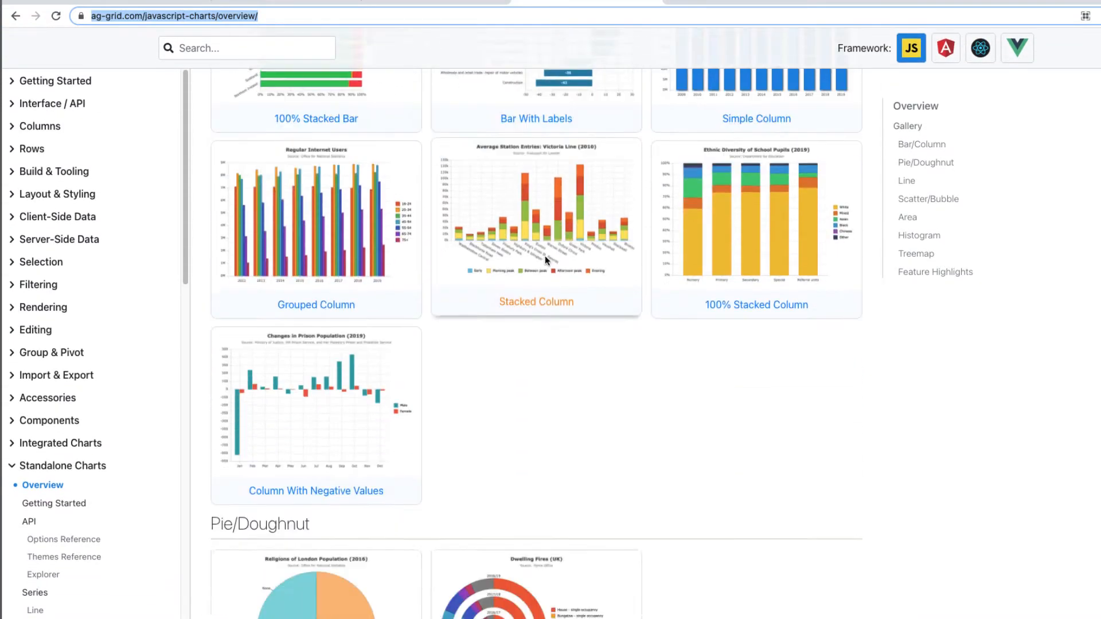
pyautogui.scroll(-3)
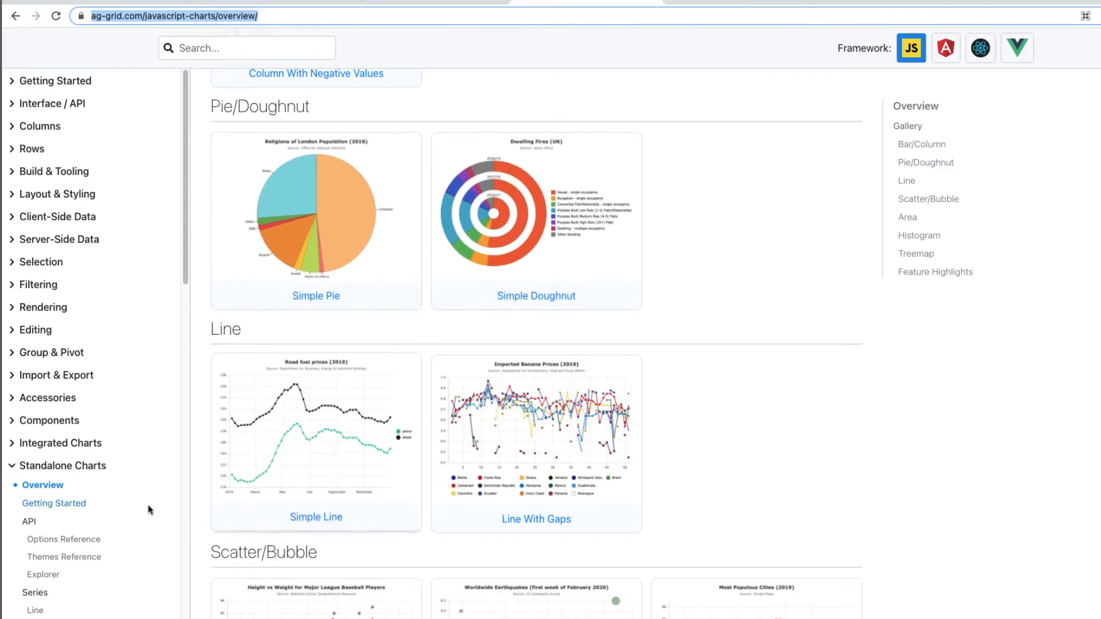
pyautogui.scroll(-3)
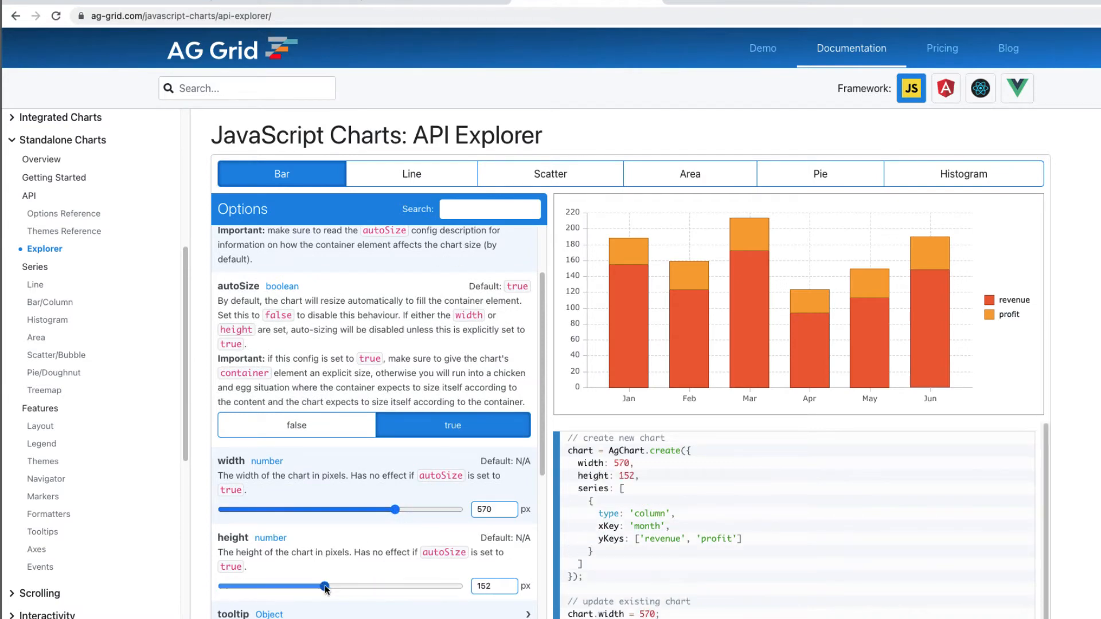
pyautogui.click(551, 174)
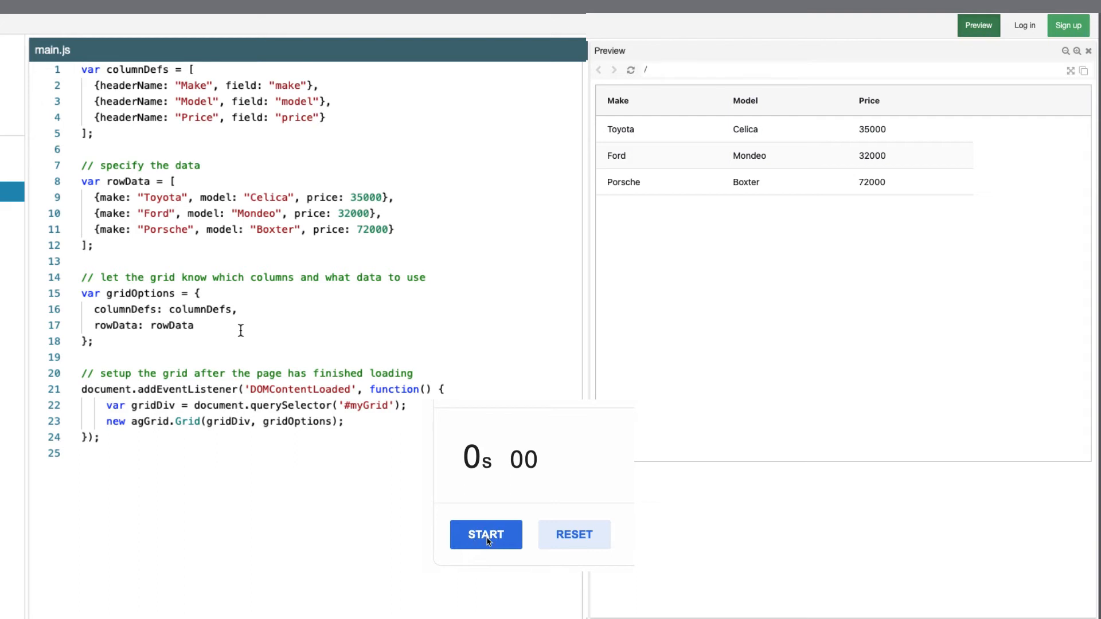
# Add enableCharts:true and enableRangeSelection:true to gridOptions in main.js.
pyautogui.write('enableChar')
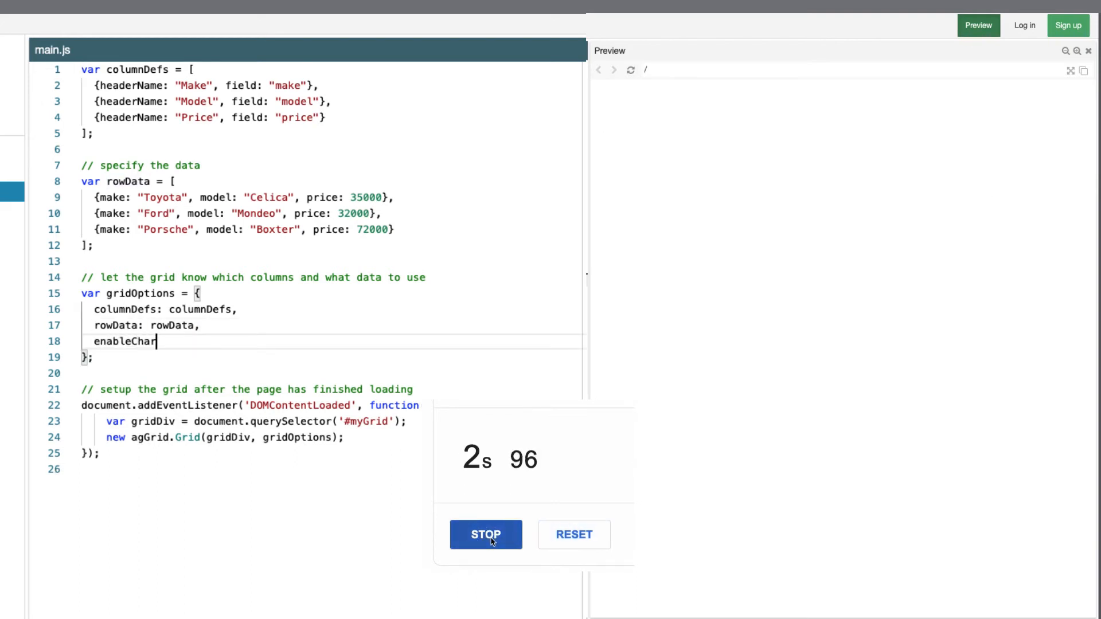
pyautogui.write('ts:t')
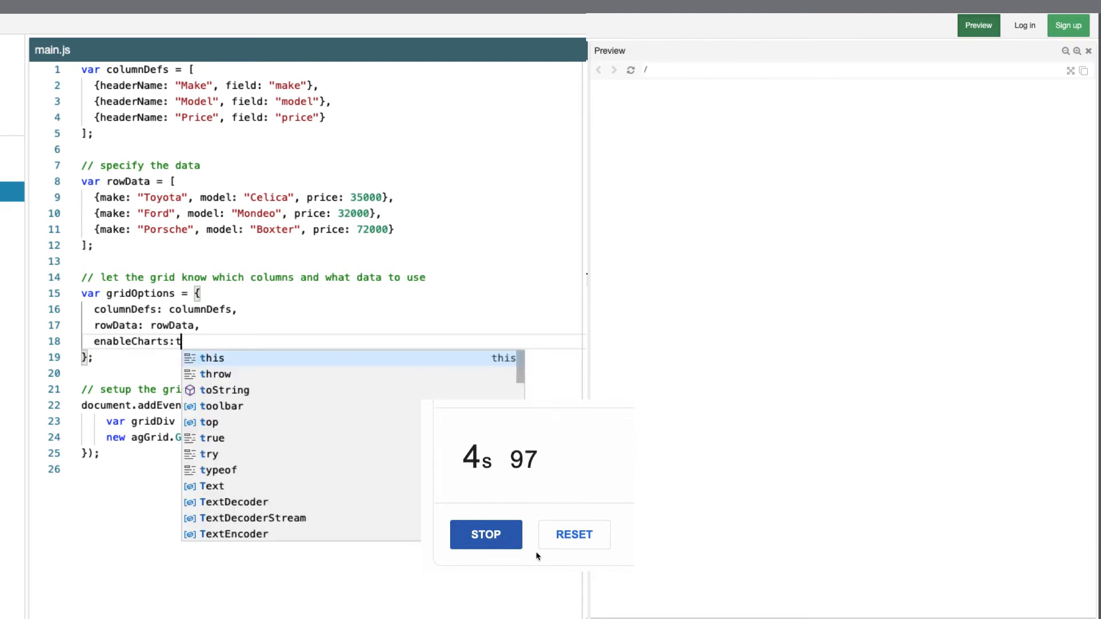
pyautogui.write('rue,')
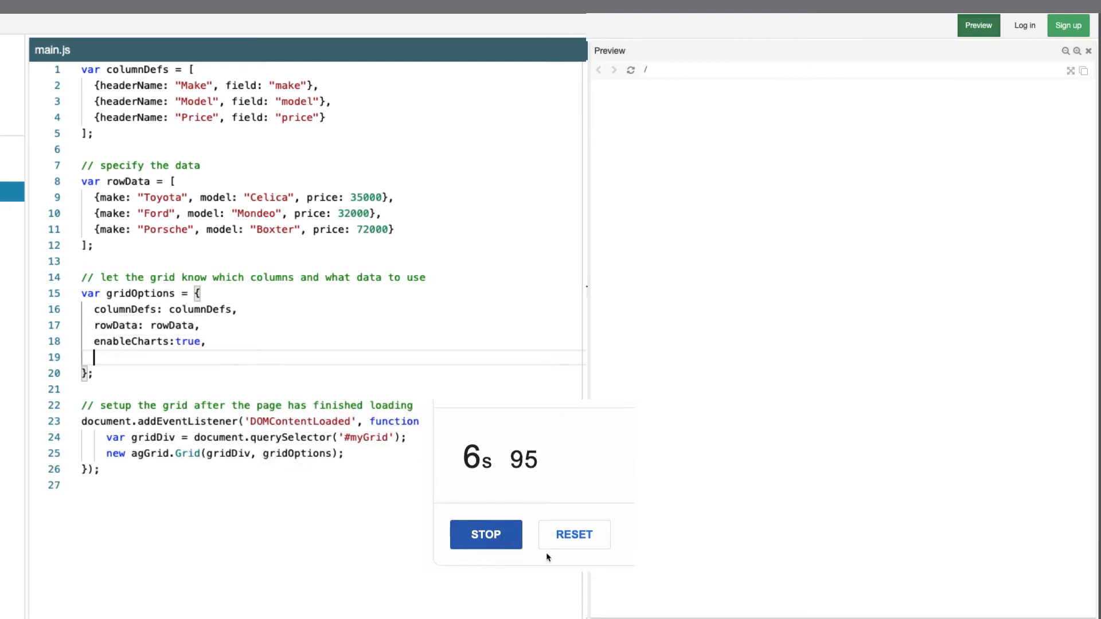
pyautogui.write('enableRange')
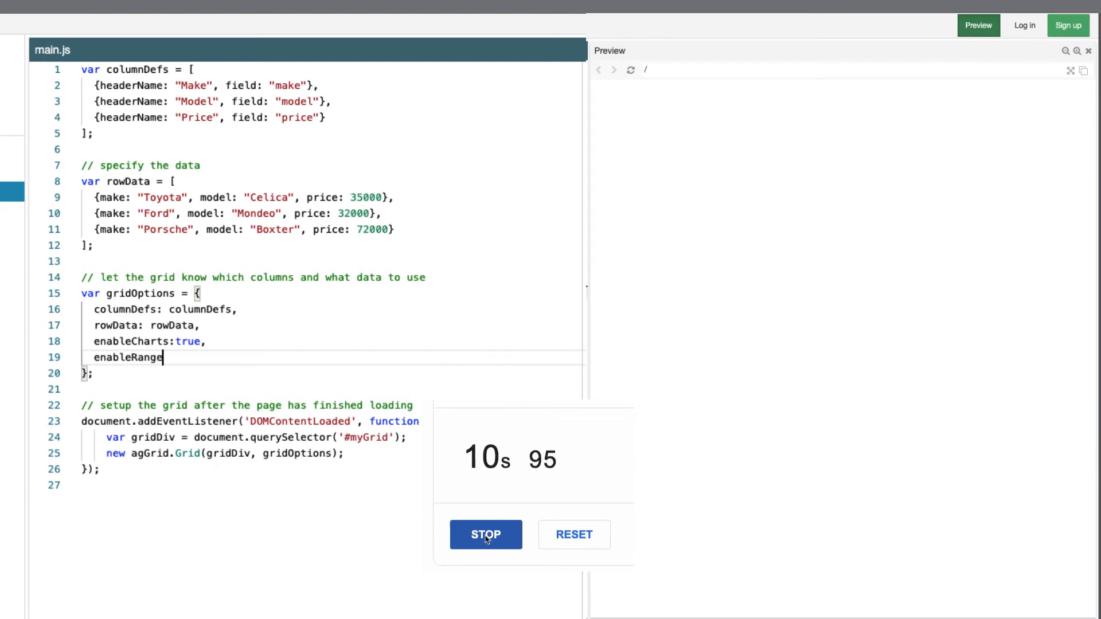
pyautogui.write('Selection:true')
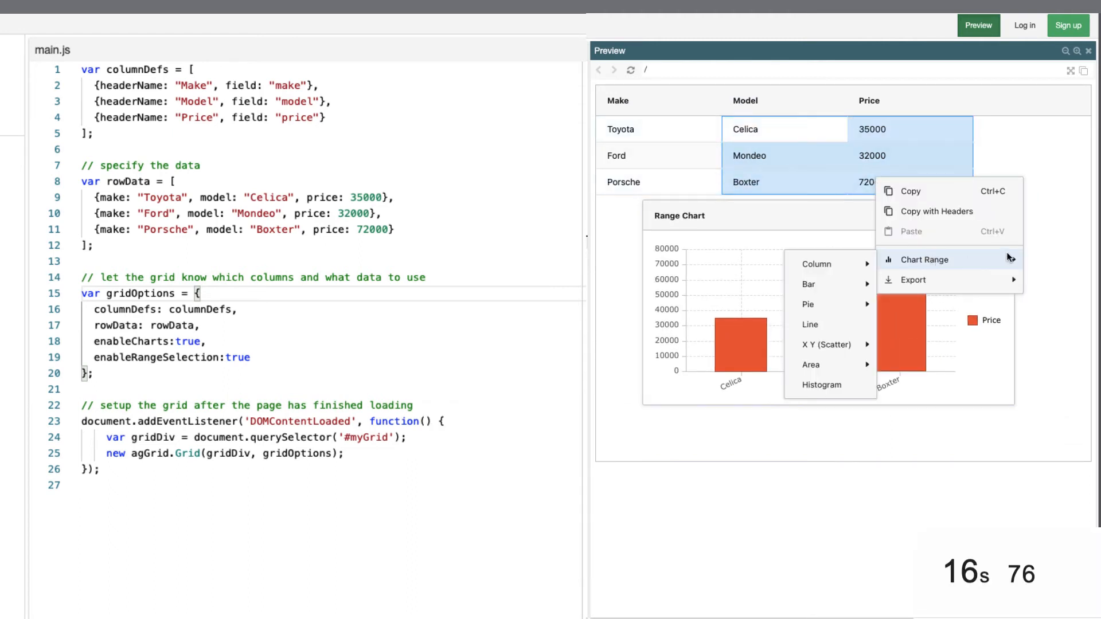
pyautogui.moveTo(809, 304)
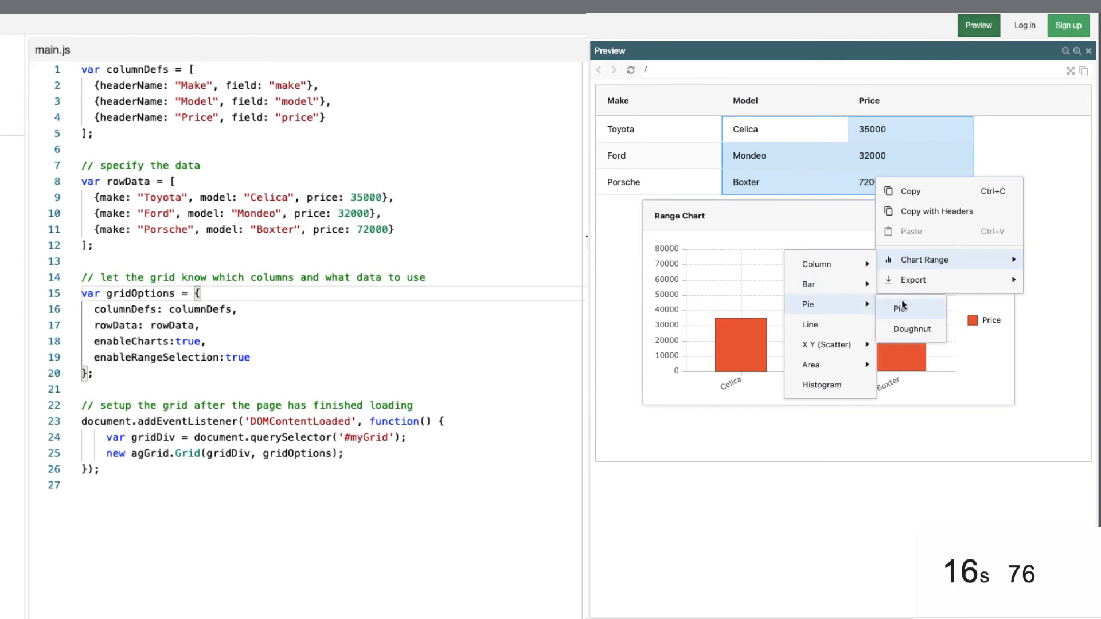
# Chart the selected Model and Price cells as a pie, then clear the preview charts.
pyautogui.click(898, 308)
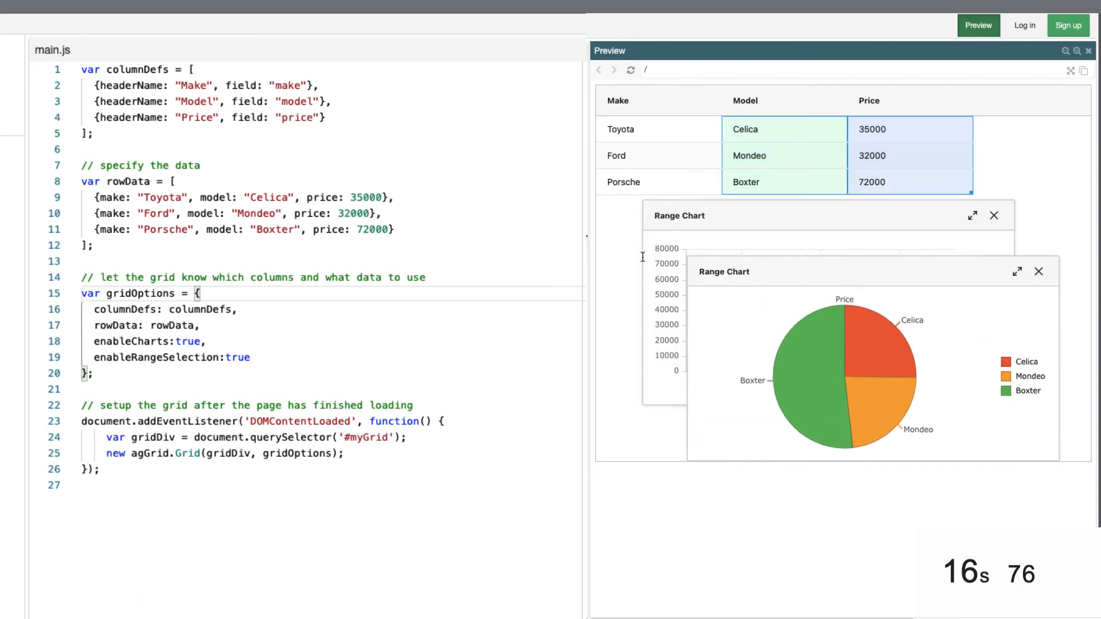
pyautogui.doubleClick(126, 342)
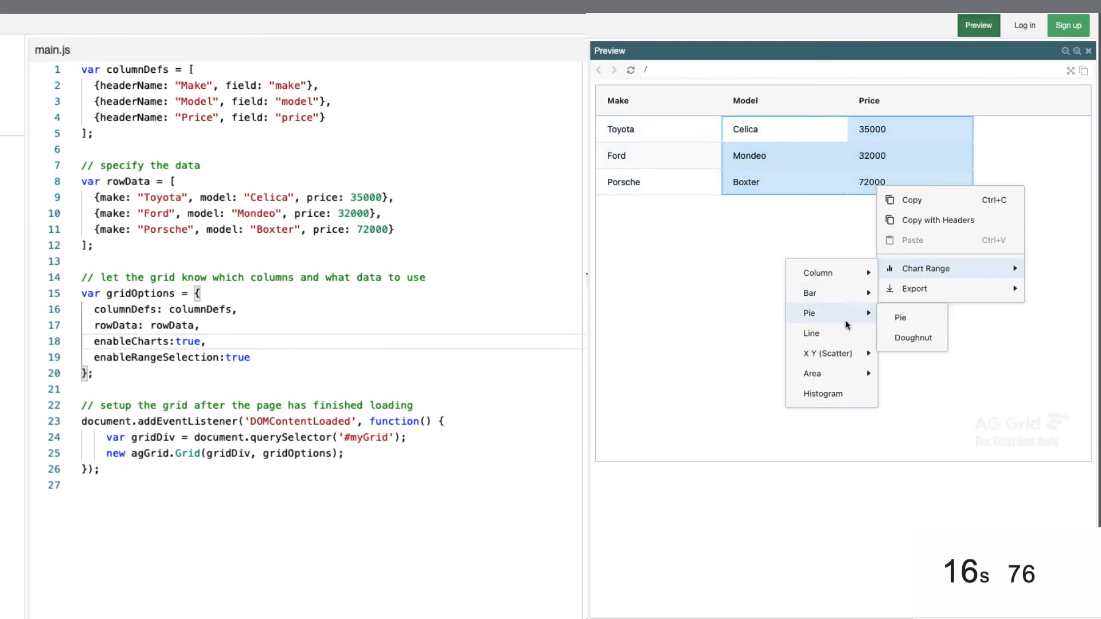
# Create a fresh pie chart of Celica, Mondeo and Boxter prices from the reselected range.
pyautogui.click(900, 317)
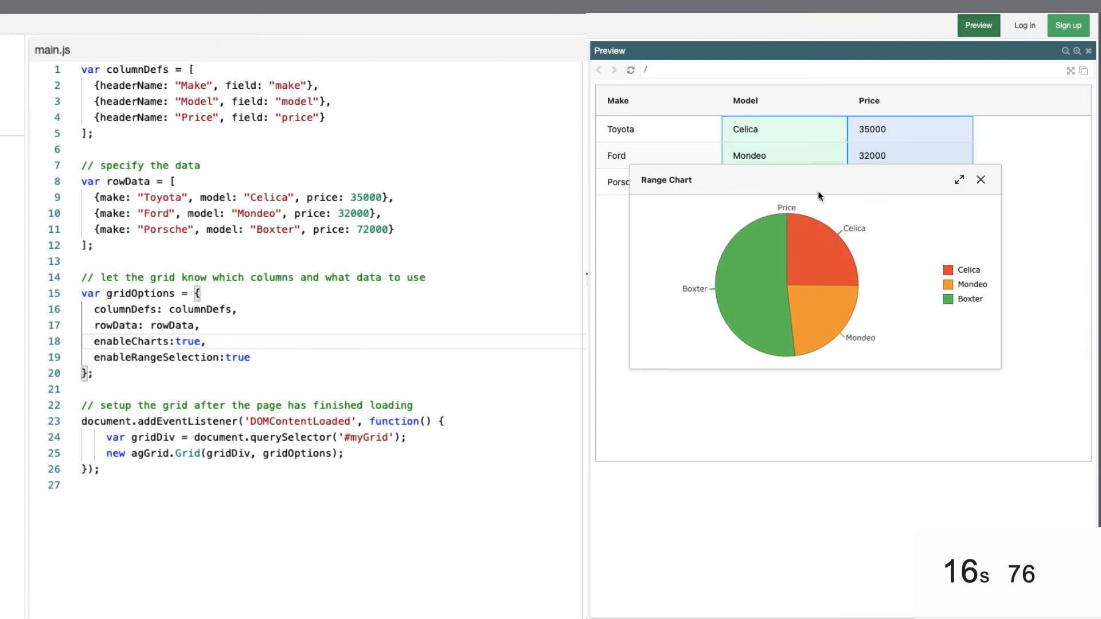
pyautogui.moveTo(824, 263)
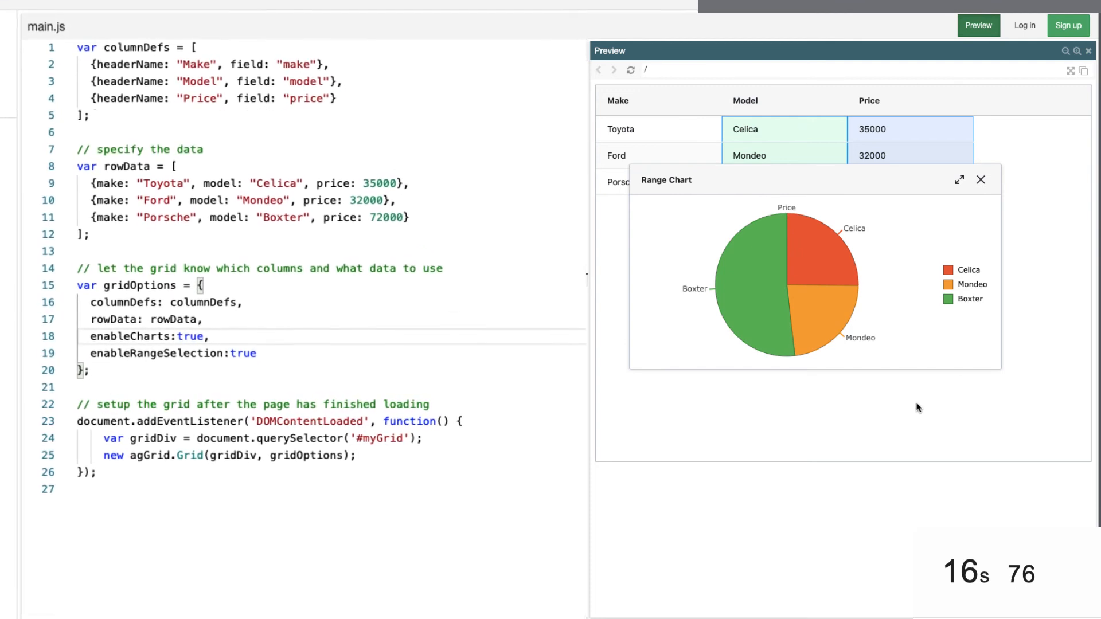
# Bring up the Save Image As and Copy Image options on the pie chart.
pyautogui.scroll(-3)
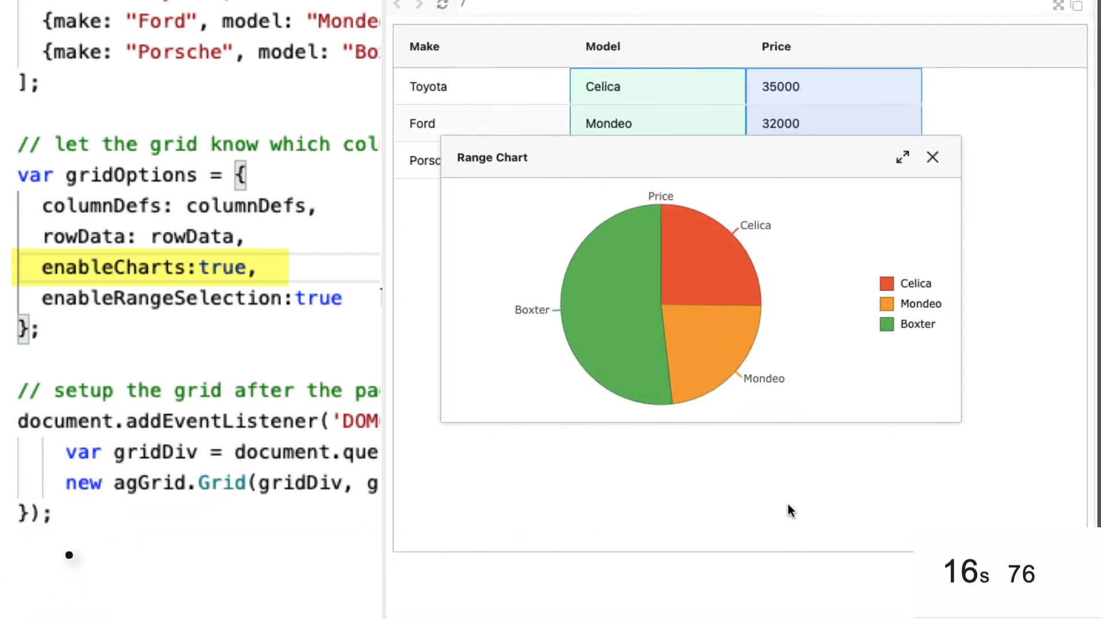
pyautogui.rightClick(667, 302)
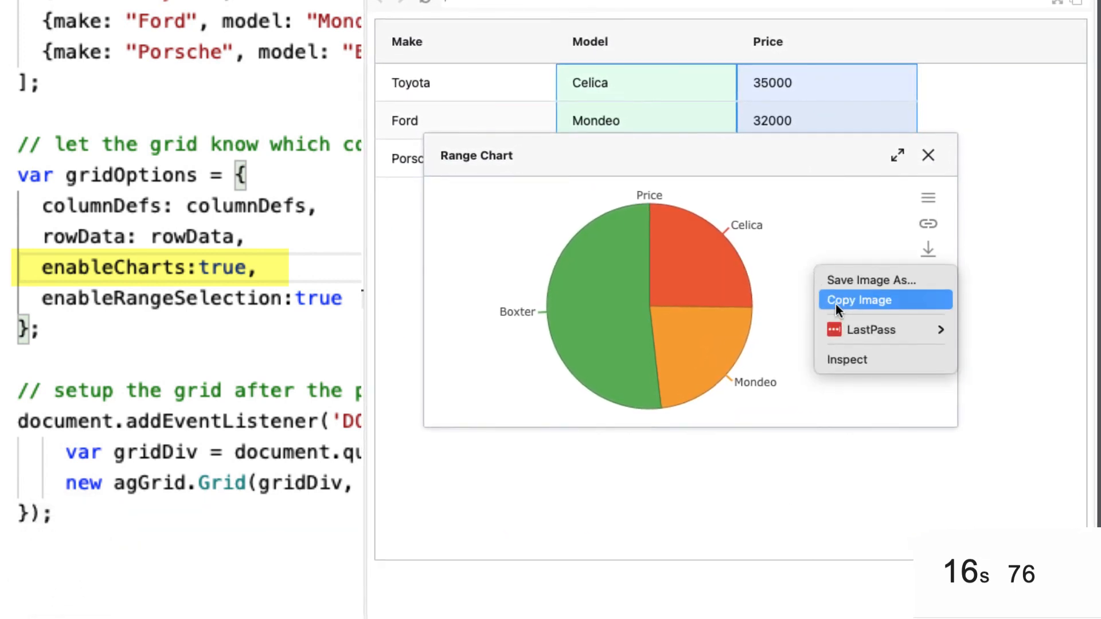